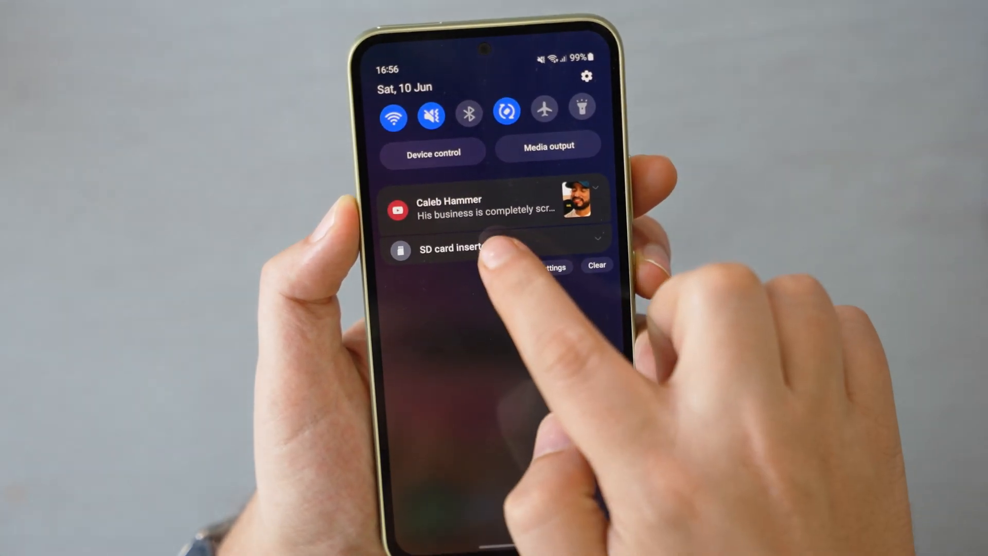
- Reach the SD card's storage page via Settings > Battery and device care > Storage
left_click(447, 249)
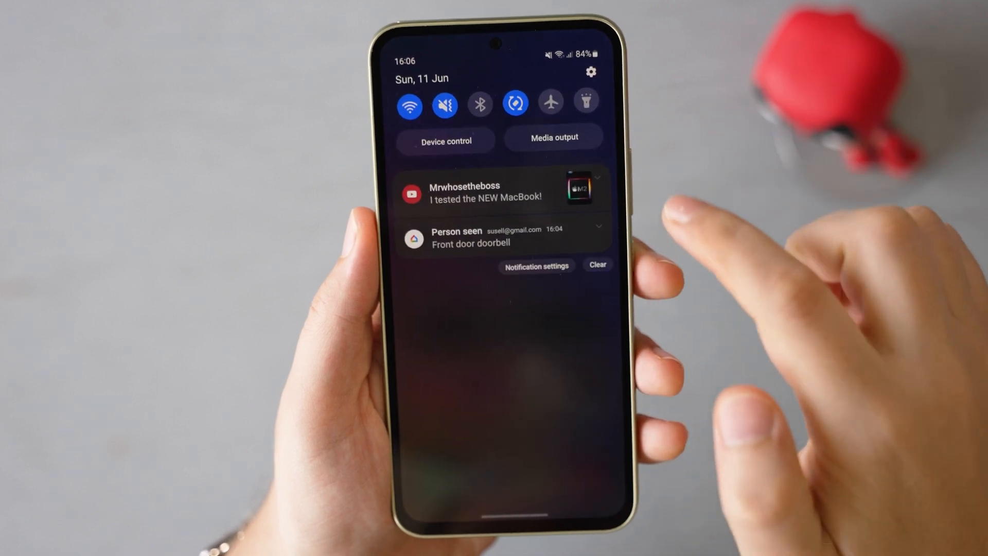
left_click(591, 71)
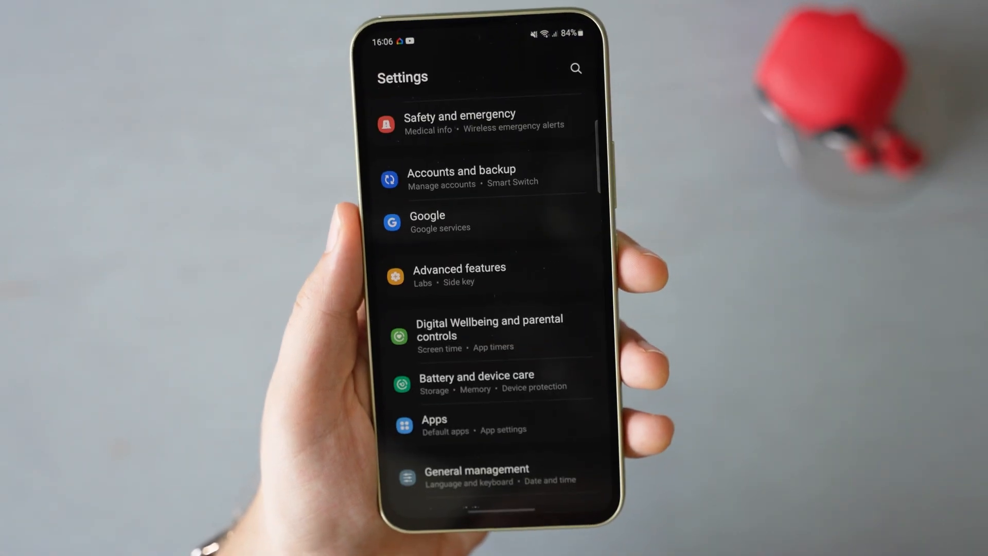
left_click(498, 382)
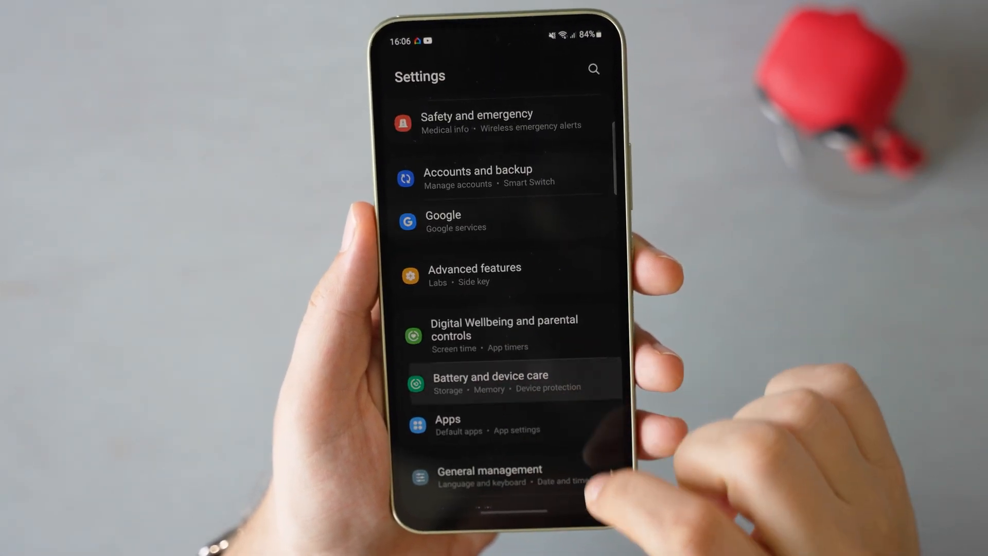
left_click(489, 380)
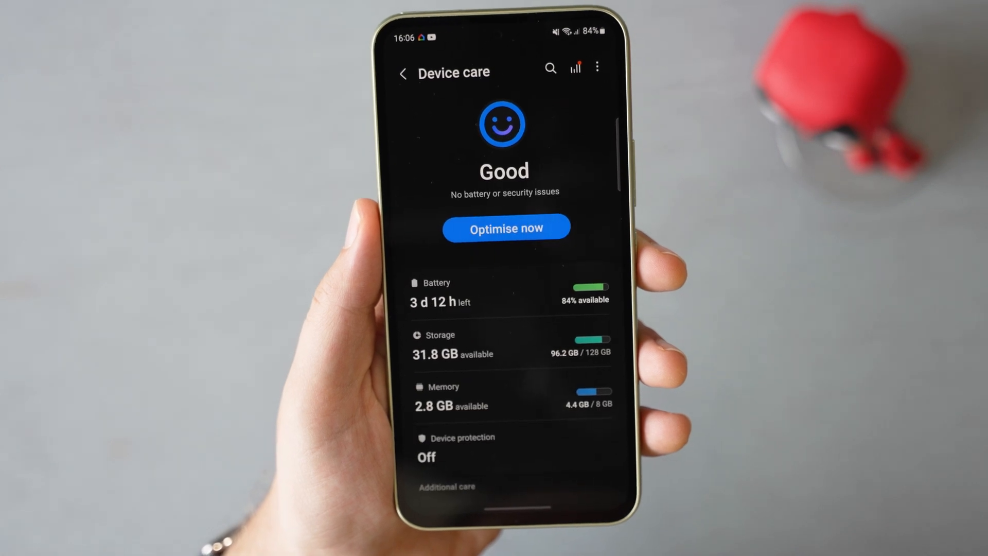
left_click(442, 344)
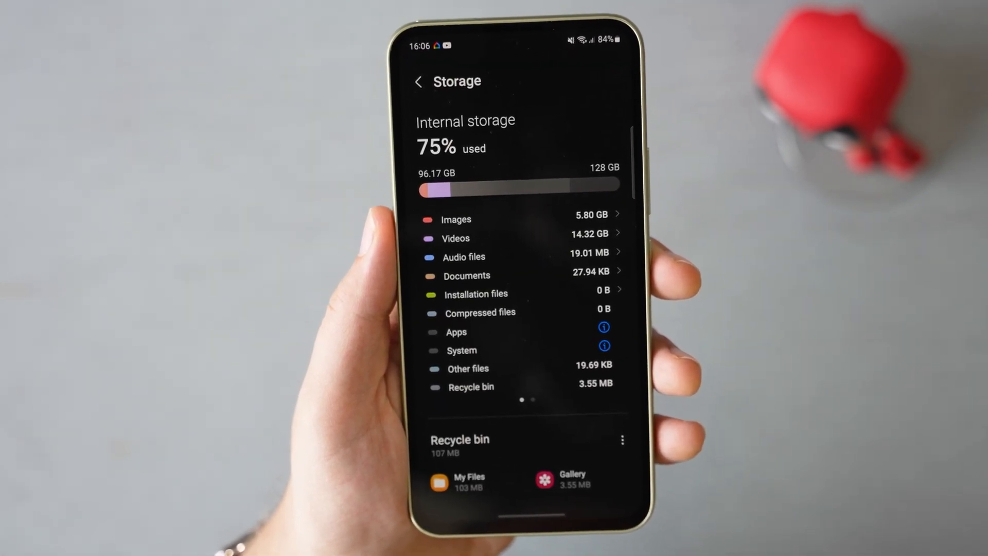
scroll("left", 3)
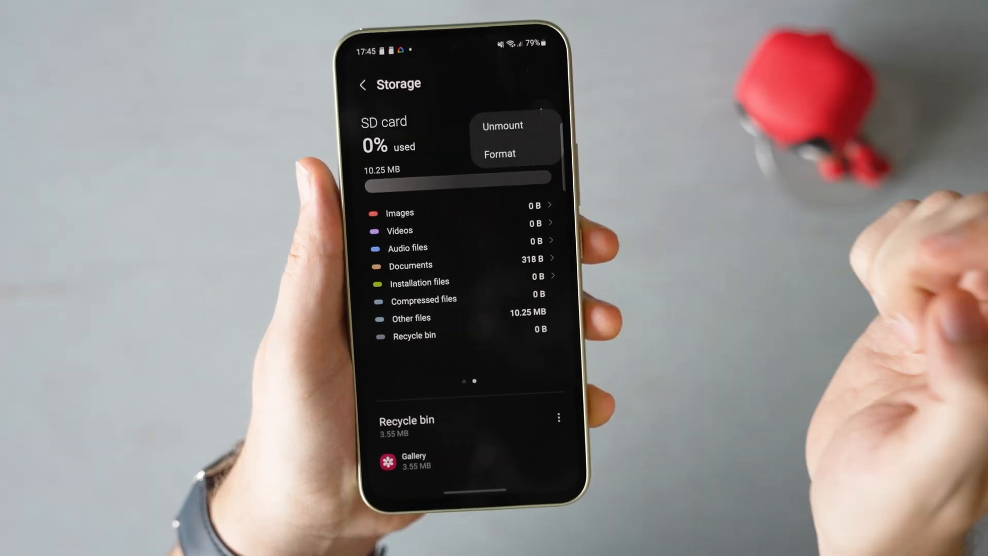
- Format the SD card from the ⋮ menu, confirming that everything on it is erased
left_click(498, 153)
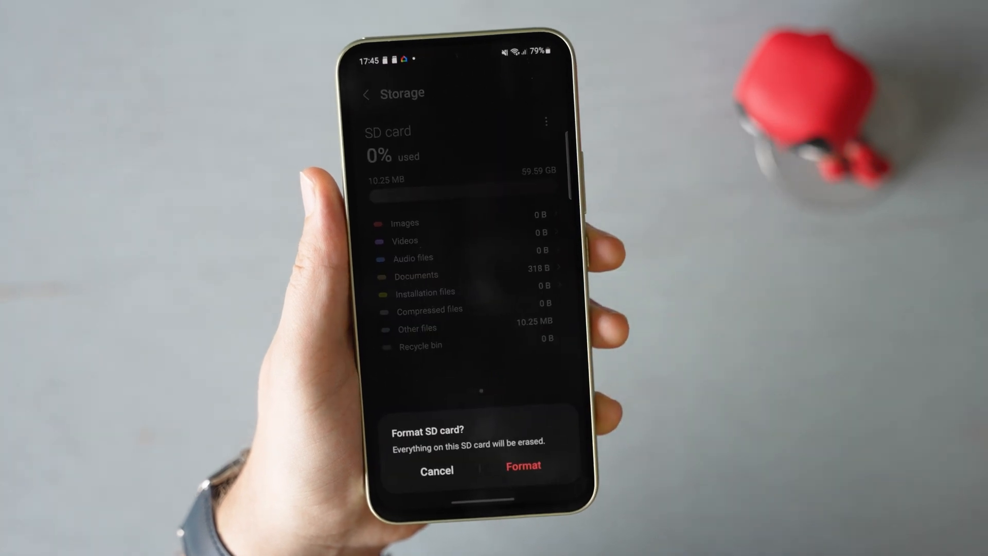
left_click(436, 470)
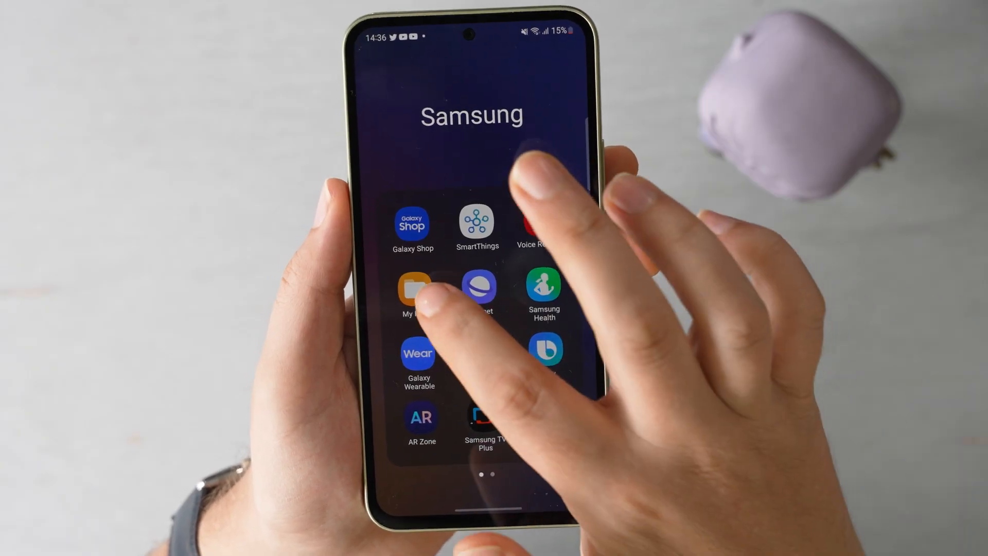
- Select a concert video in My Files > Videos and start moving it
left_click(411, 288)
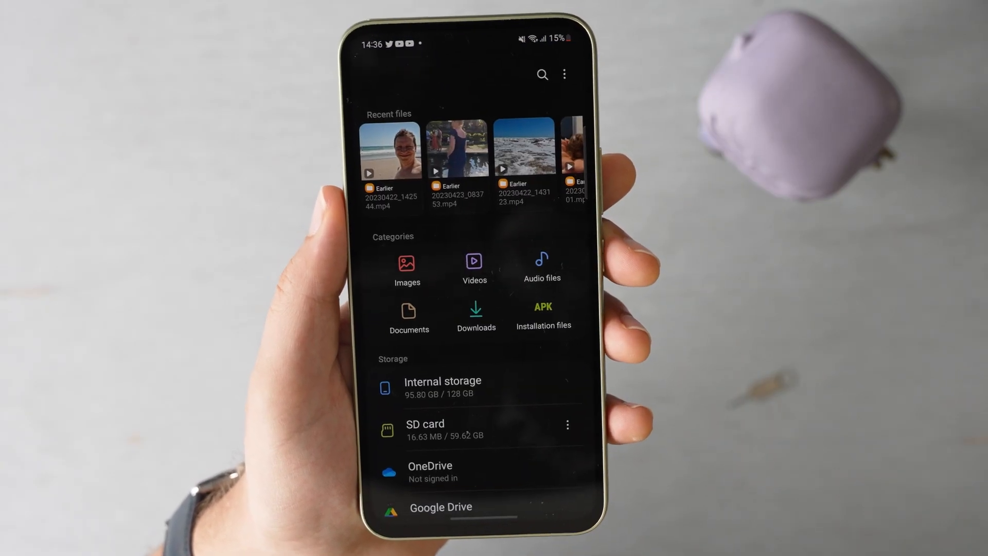
left_click(473, 268)
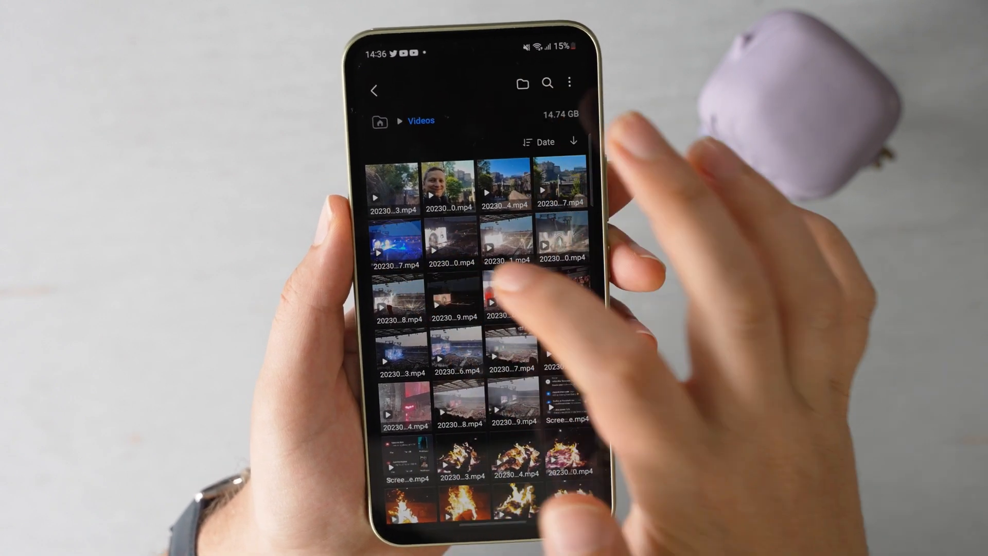
left_click(504, 300)
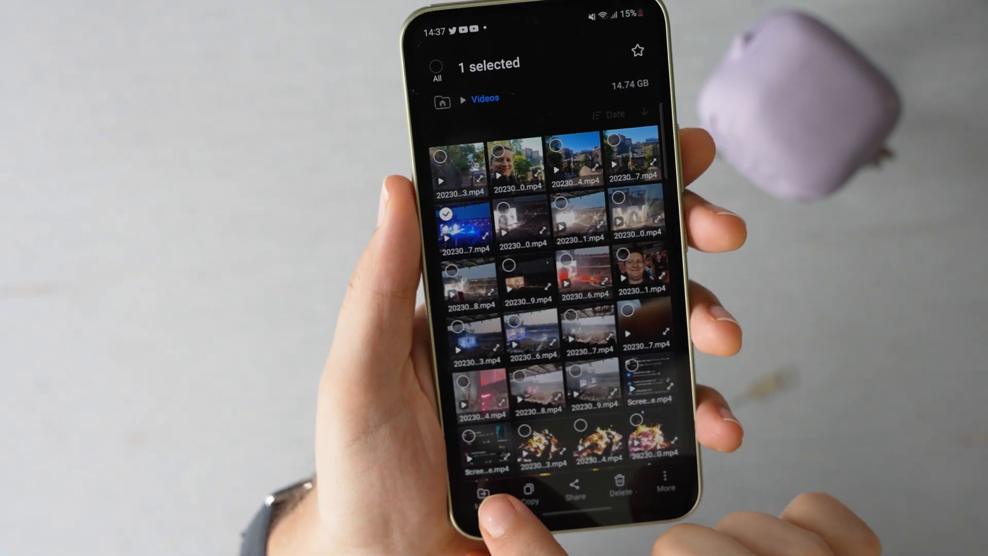
left_click(483, 491)
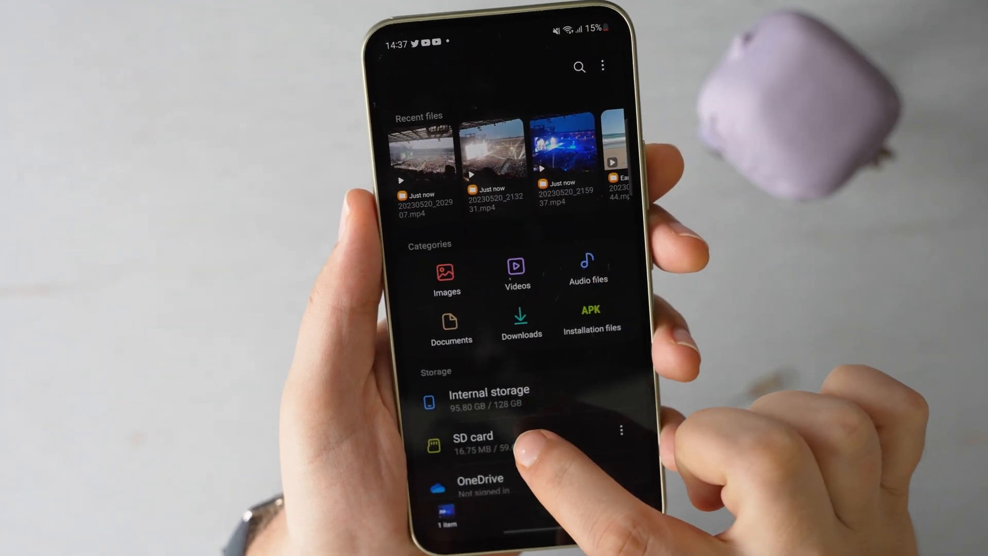
- Move the video into the DCIM folder on the SD card
left_click(473, 442)
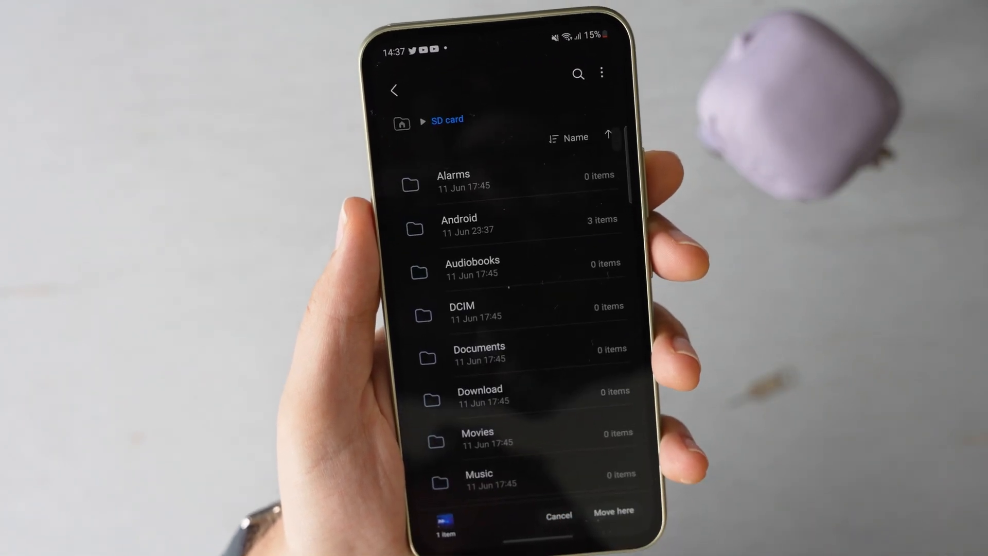
left_click(461, 310)
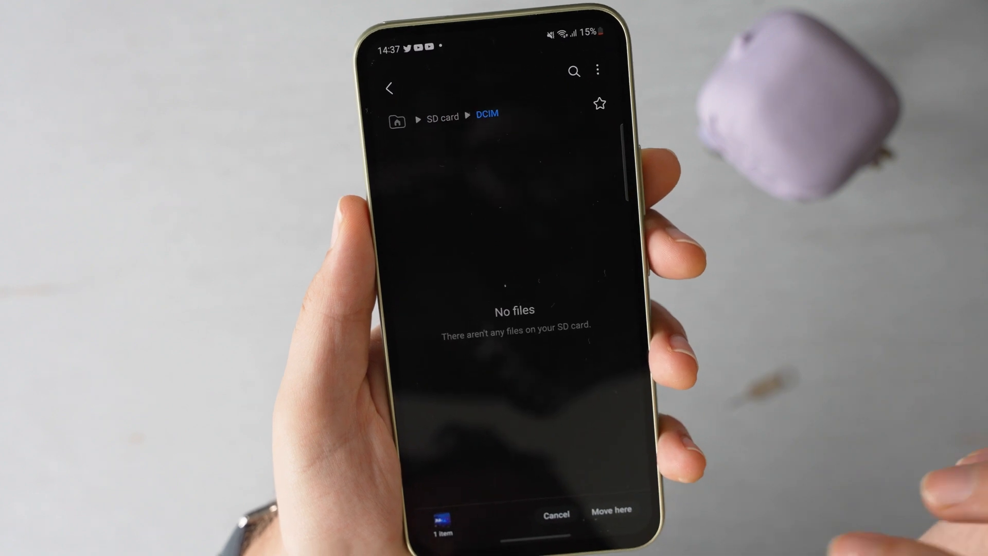
left_click(610, 509)
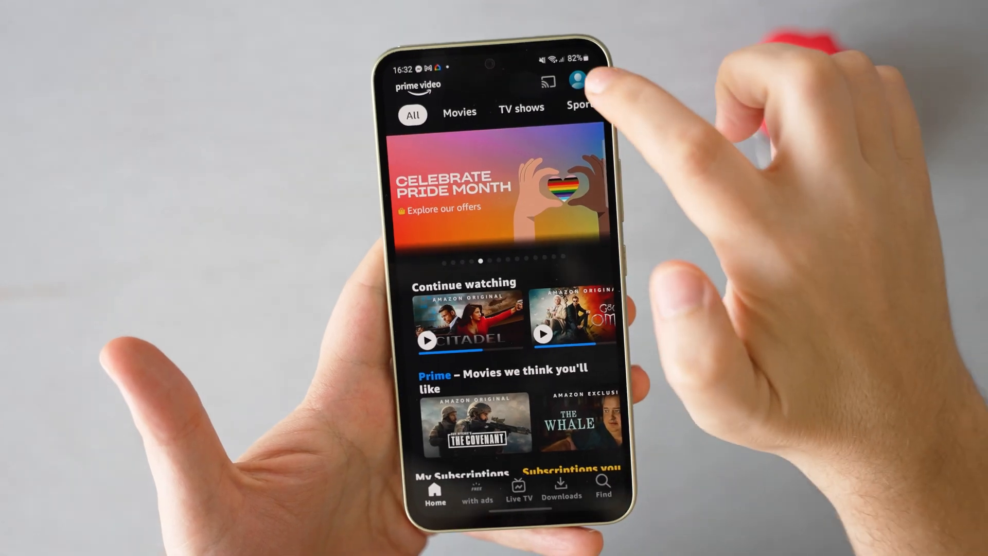
- Enable Download videos to SD card in Prime Video's Stream & download settings
left_click(574, 80)
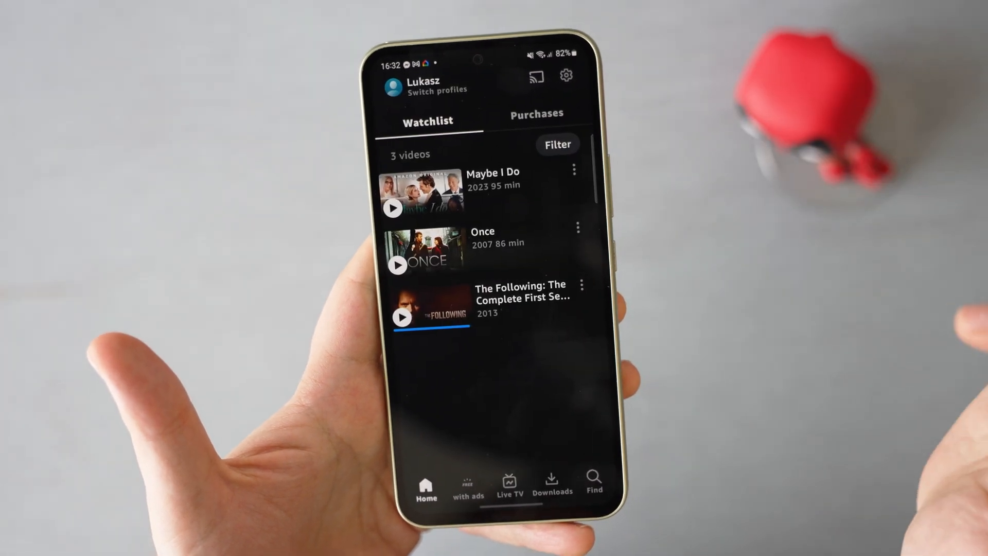
left_click(564, 76)
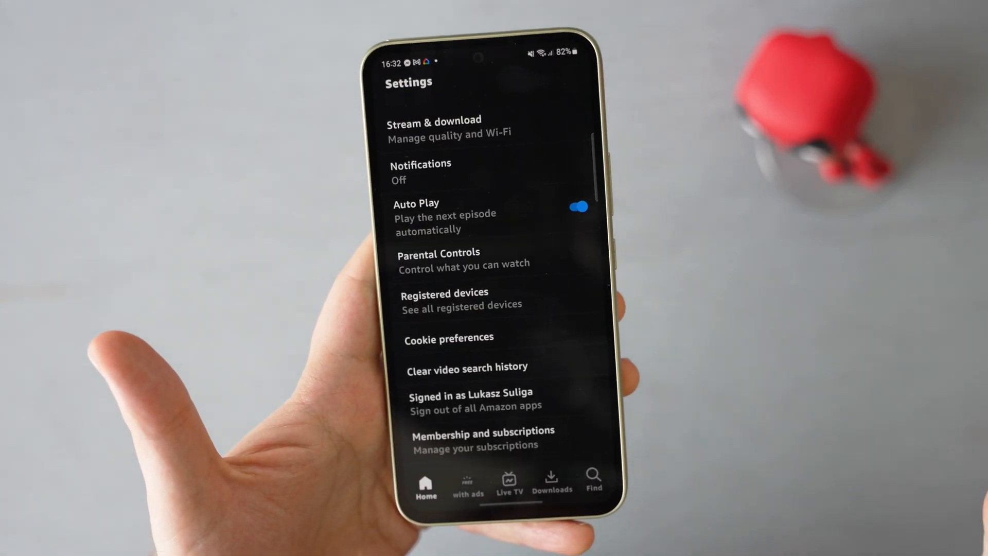
left_click(447, 127)
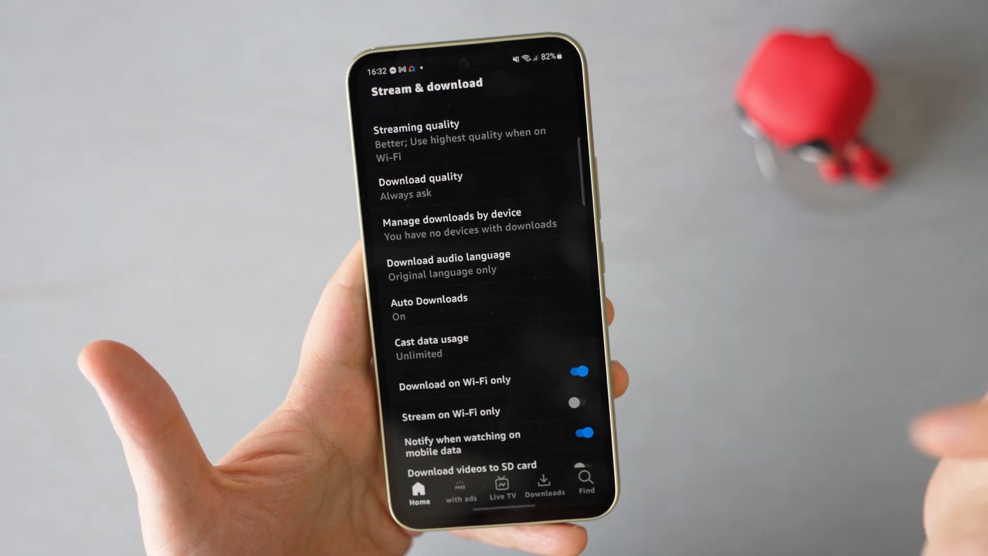
scroll("down", 3)
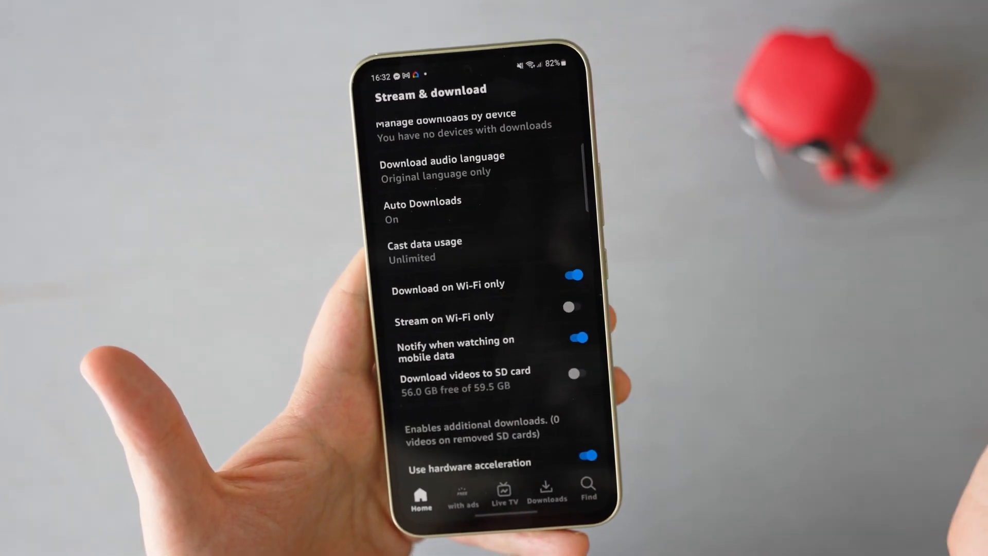
left_click(577, 376)
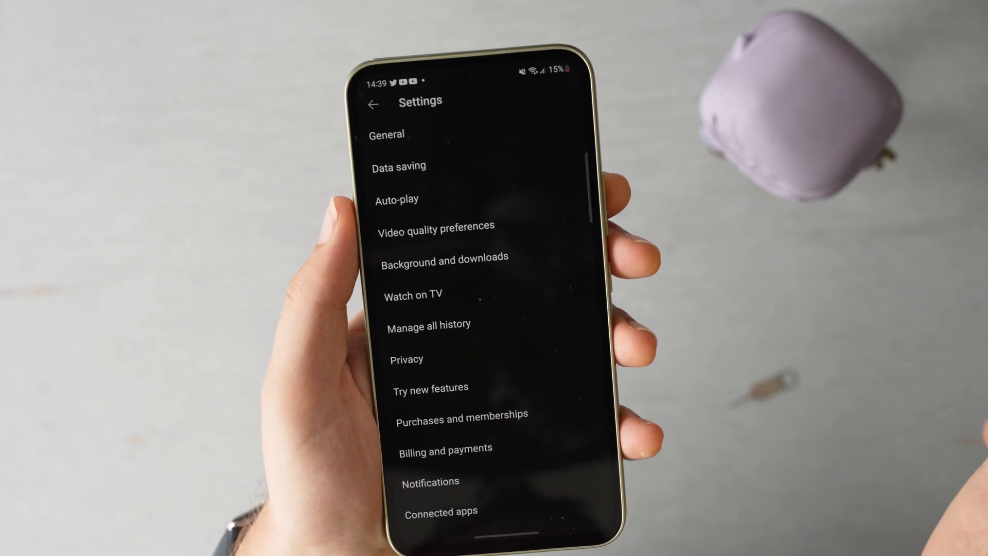
- Enable Use SD card in YouTube's Background and downloads settings
left_click(445, 258)
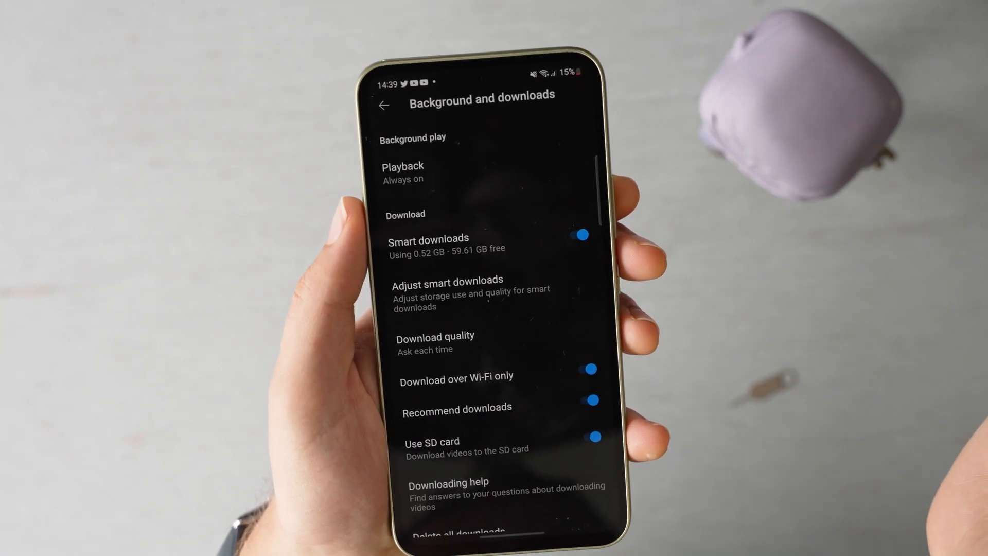
left_click(589, 436)
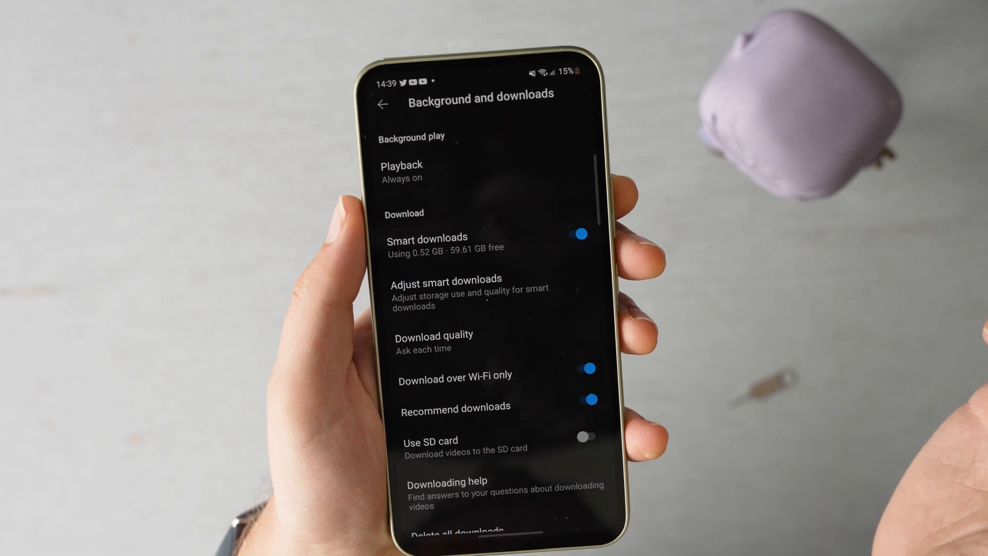
left_click(698, 376)
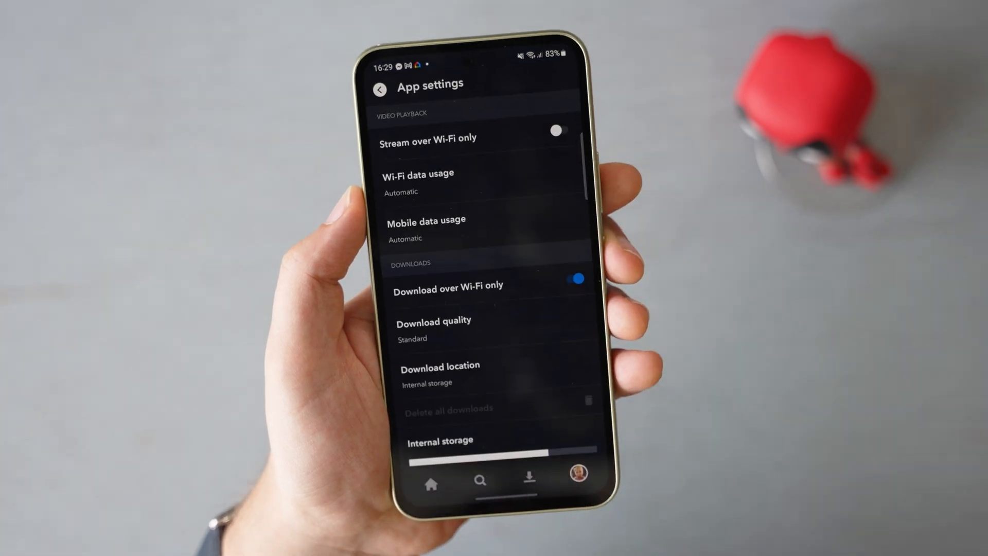
- Reach Netflix's Download Location setting through profile > App Settings
left_click(439, 375)
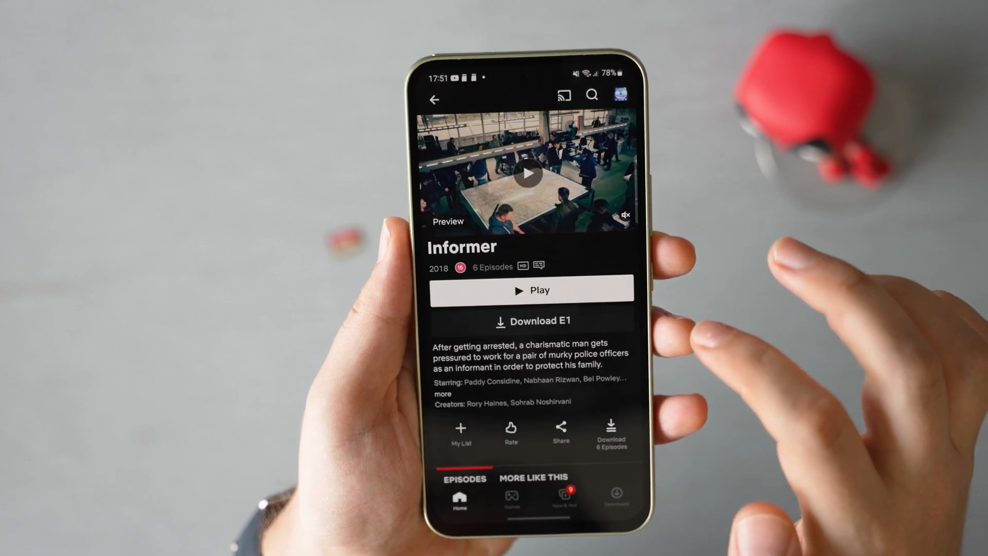
left_click(433, 99)
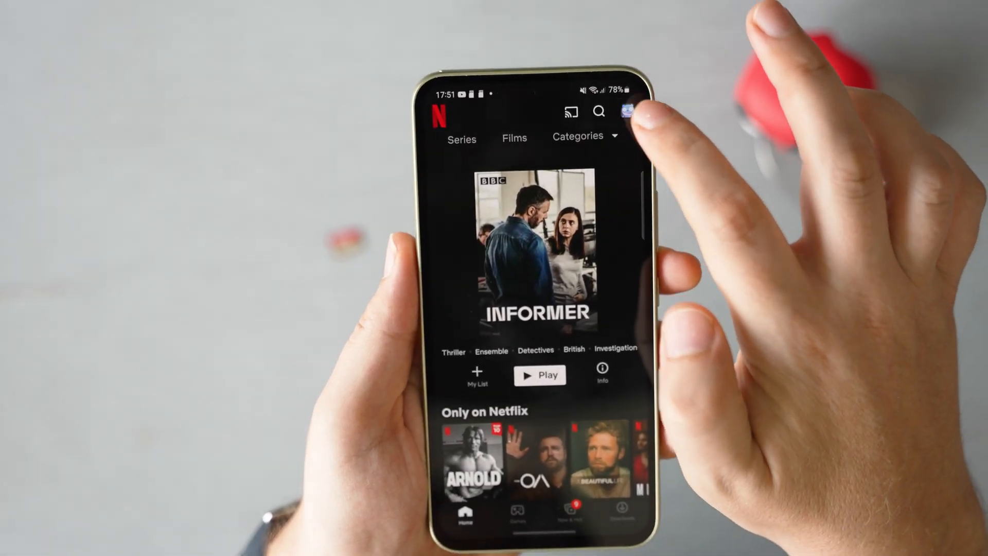
left_click(626, 112)
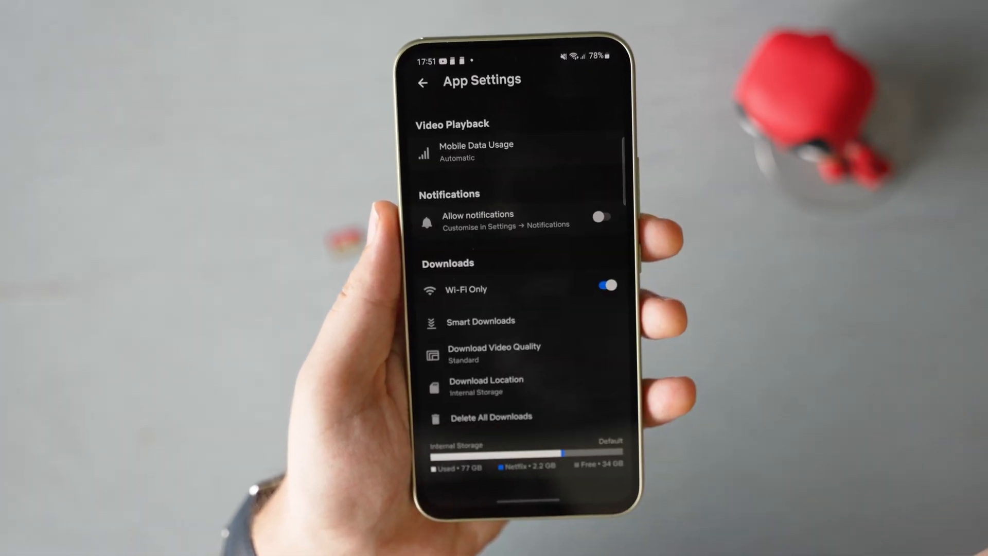
left_click(487, 384)
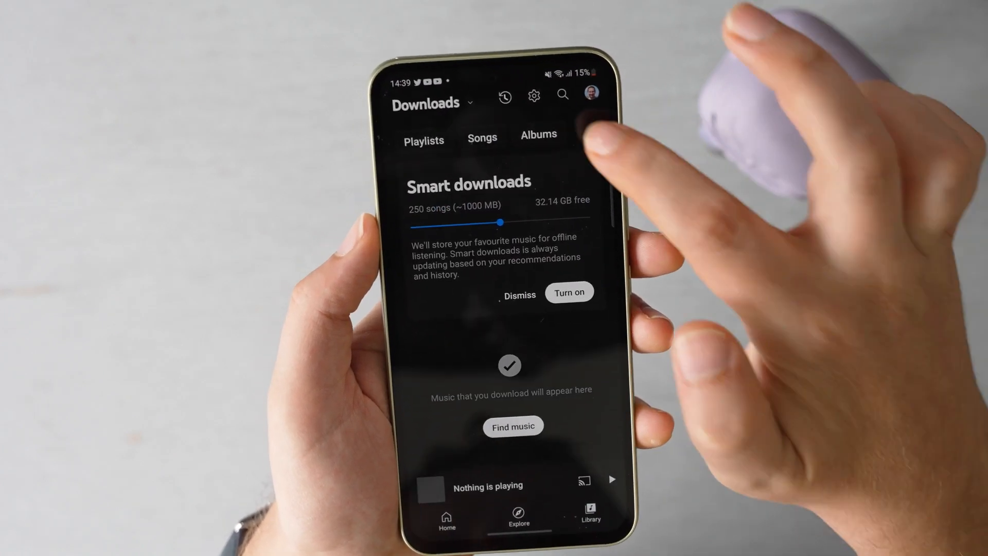
- Turn on Use SD card in YouTube Music's Downloads and storage settings
left_click(532, 94)
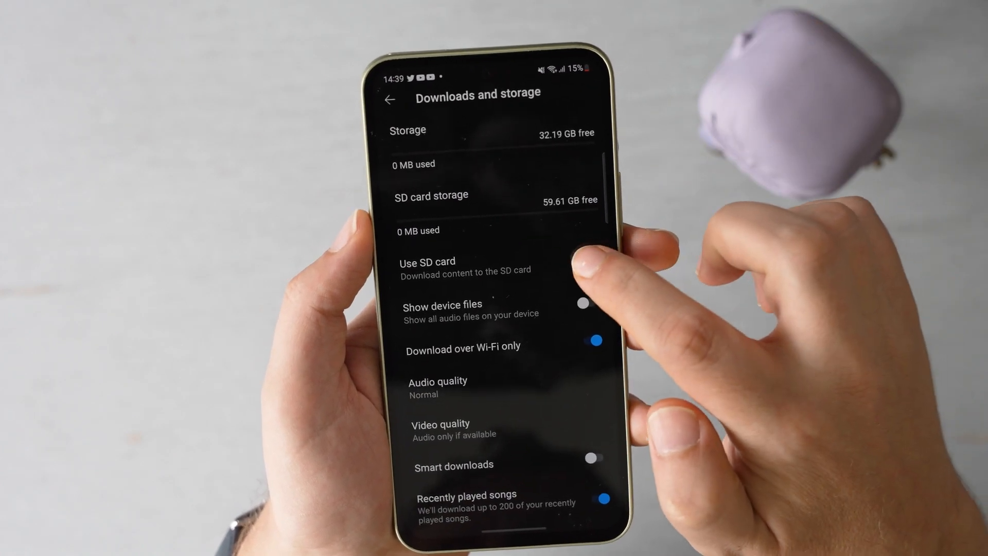
left_click(597, 264)
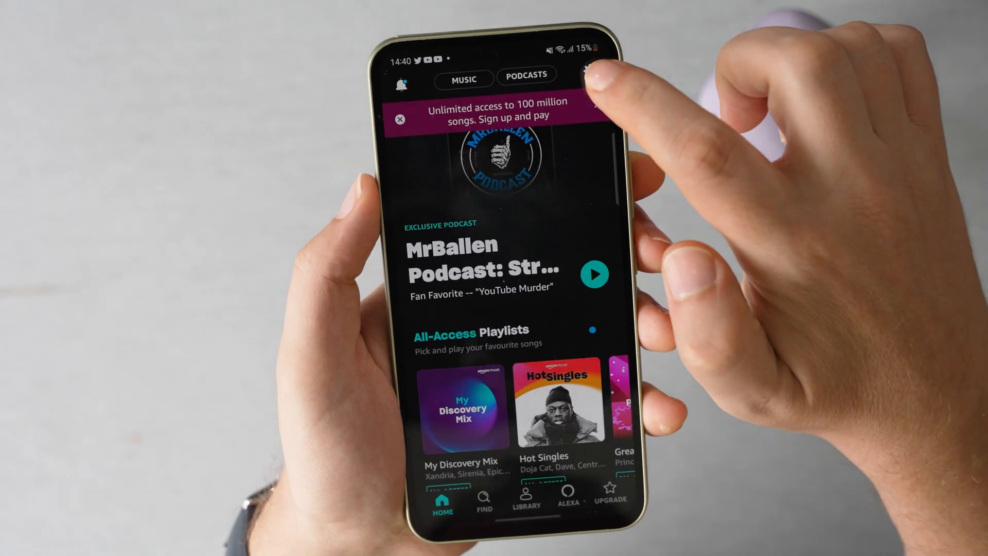
- Set Amazon Music's Storage Location to External SD card
left_click(588, 69)
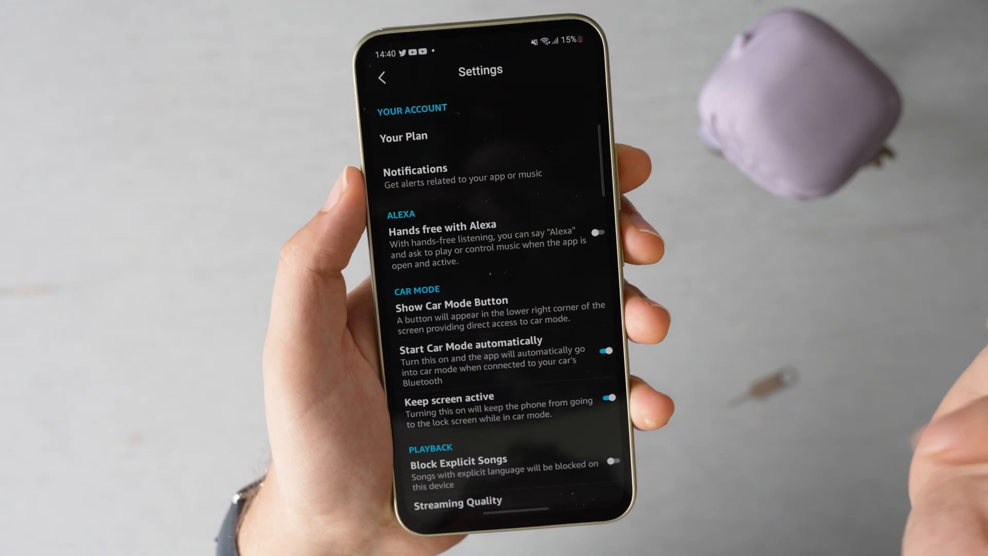
scroll("down", 3)
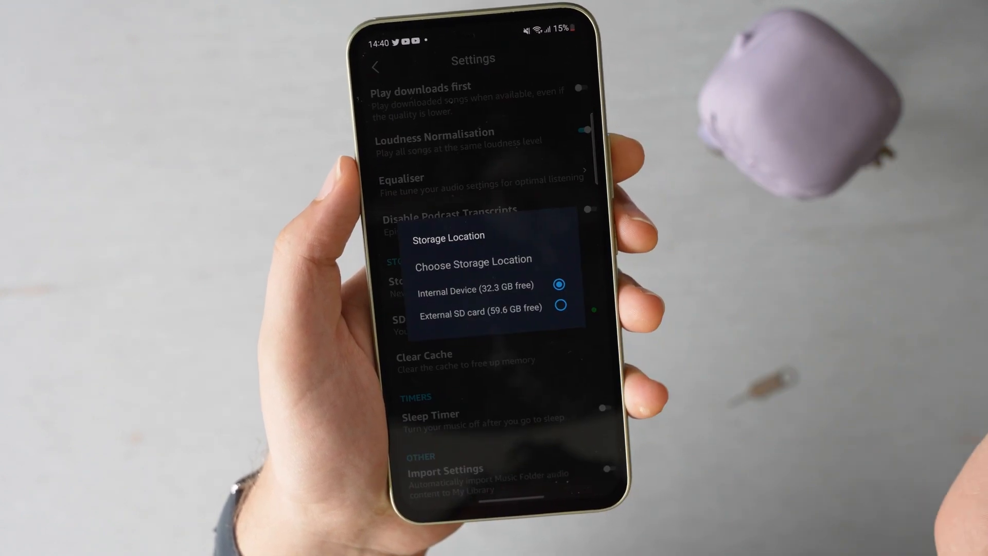
left_click(558, 307)
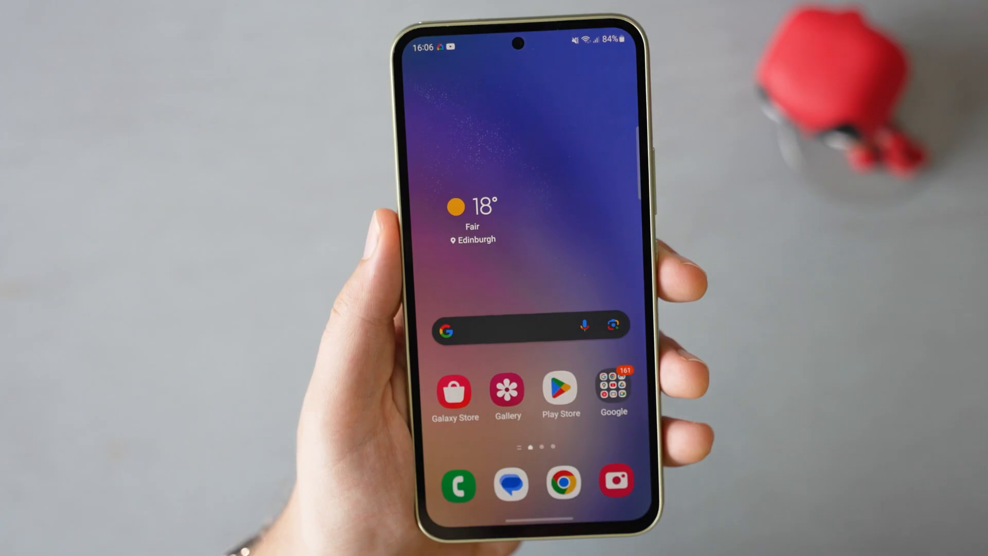
- Set the Camera's Storage location to SD card for new photos and videos
left_click(615, 483)
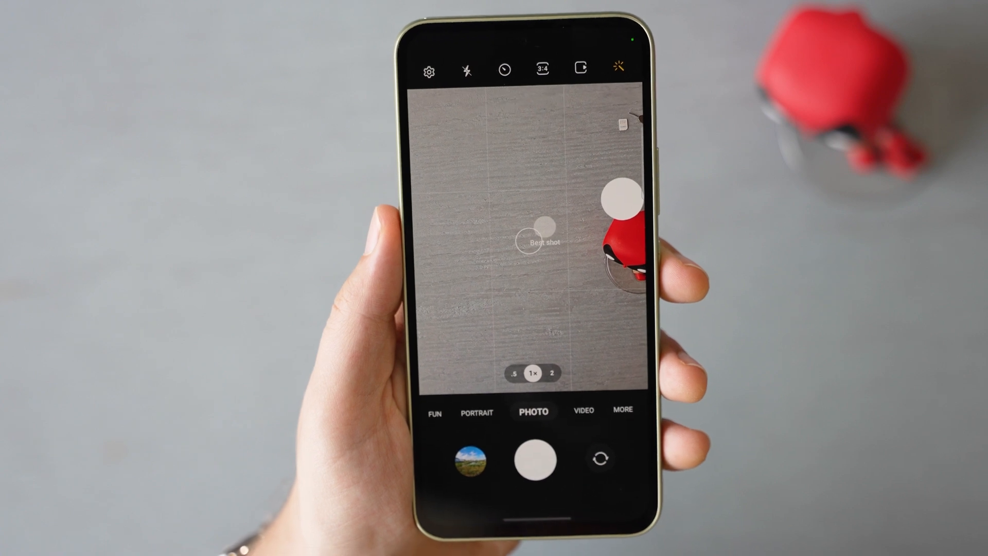
left_click(528, 458)
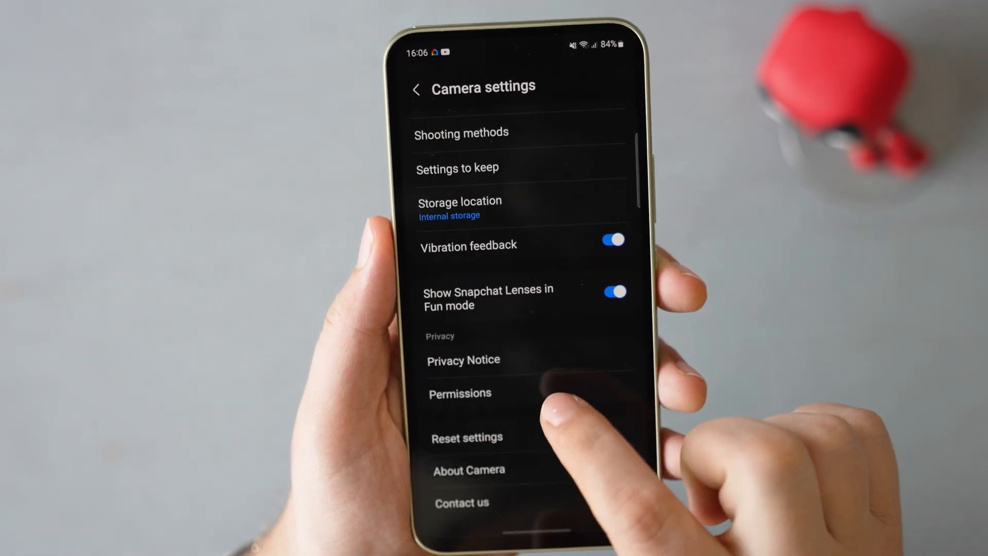
left_click(459, 208)
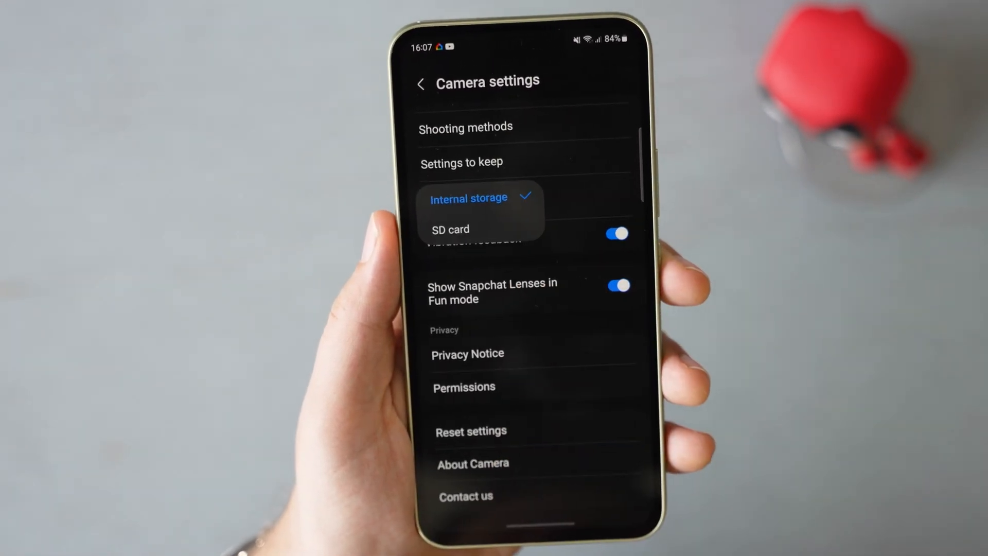
left_click(449, 229)
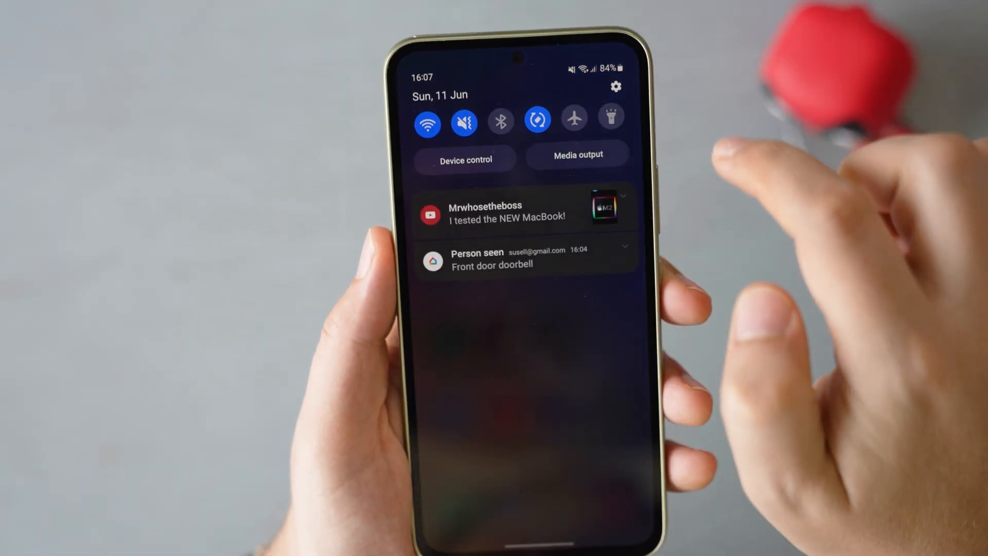
- Move Asphalt Xtreme to the SD card from Settings > Apps > Storage > Change
left_click(615, 86)
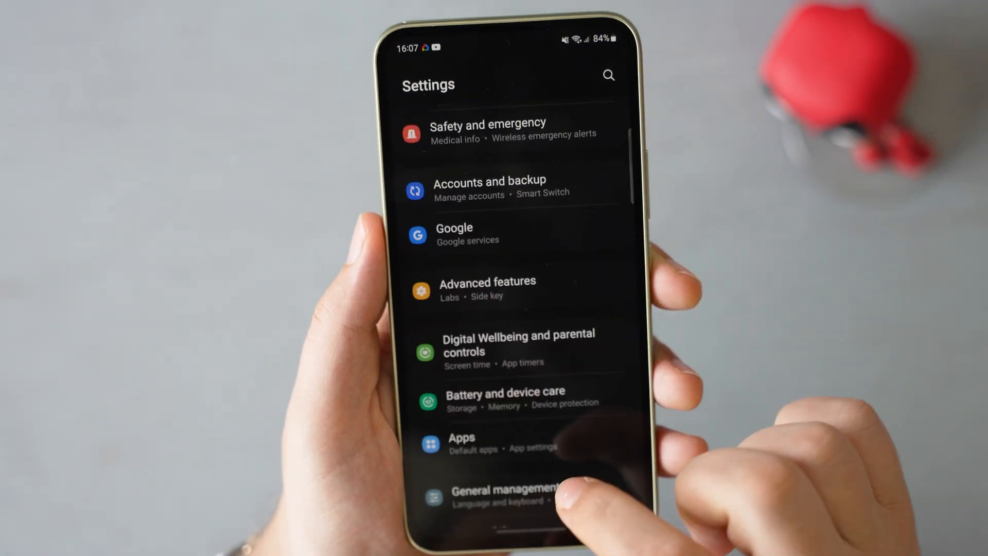
left_click(461, 444)
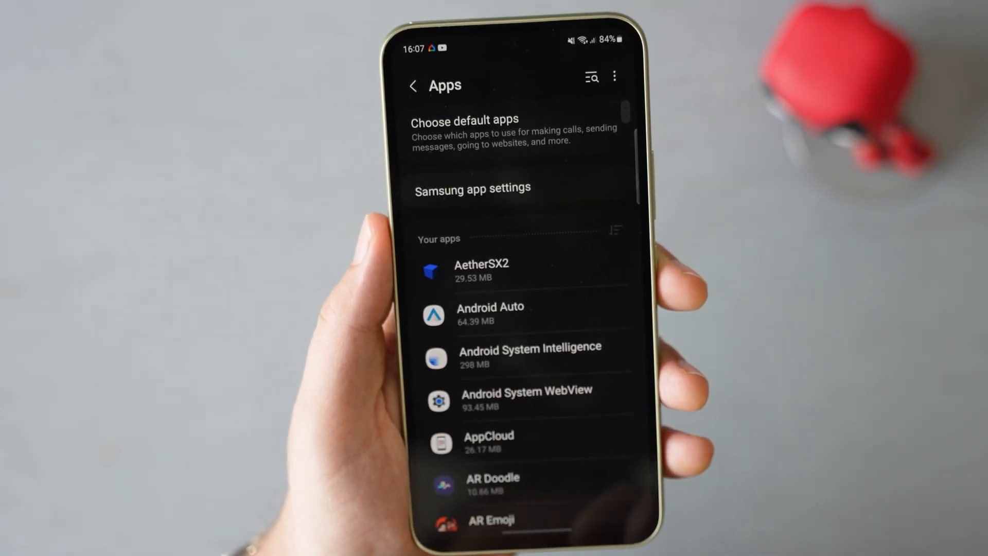
scroll("down", 3)
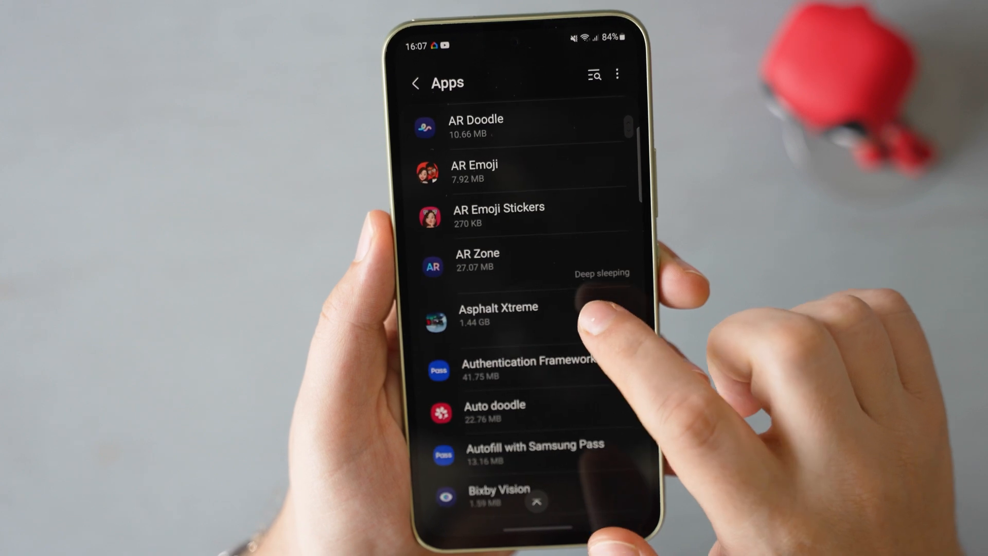
left_click(498, 314)
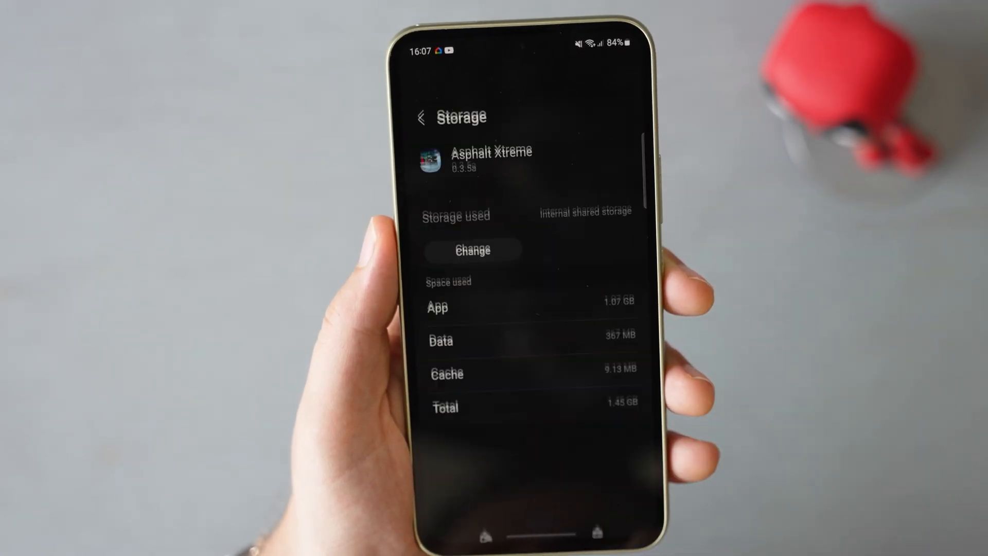
left_click(472, 250)
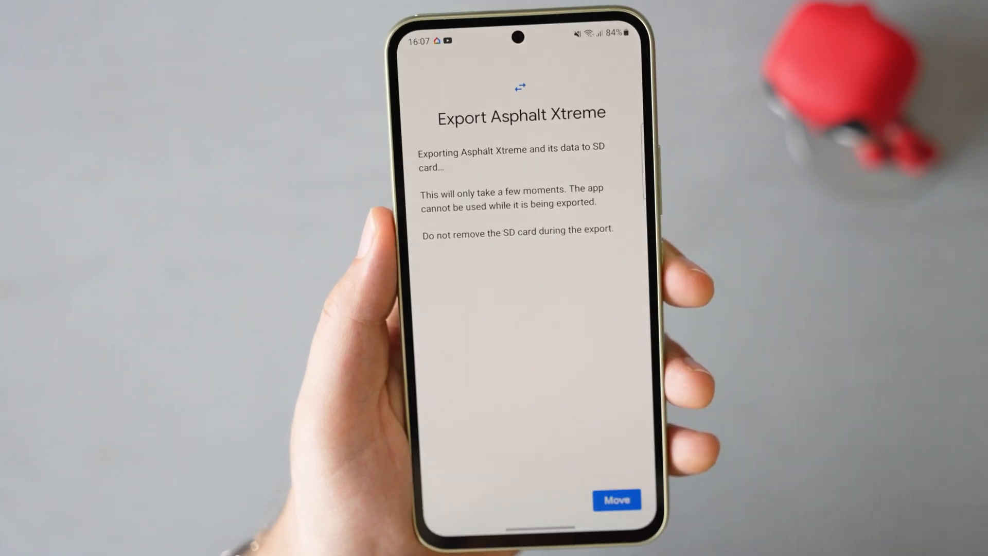
left_click(616, 500)
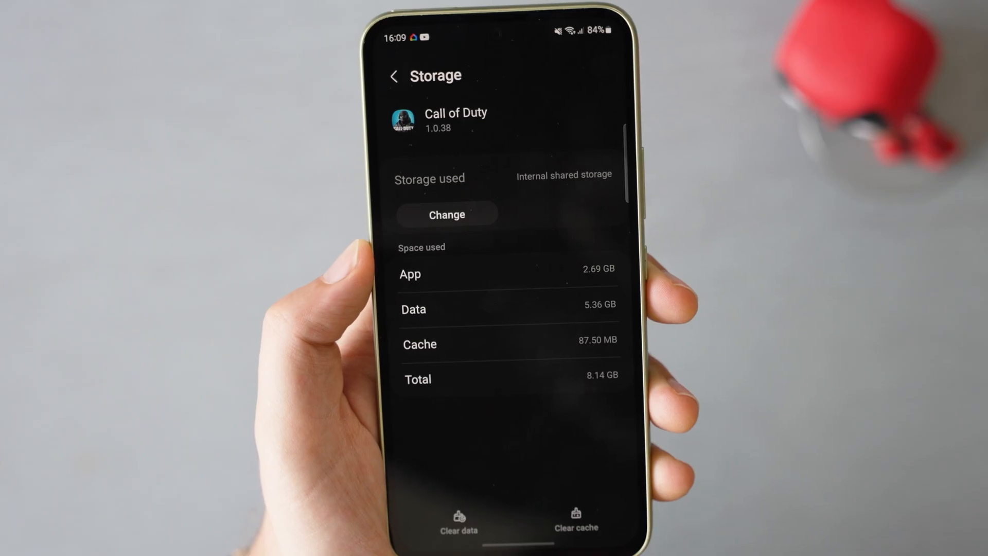
- Change Call of Duty's storage location to the SD card
left_click(447, 214)
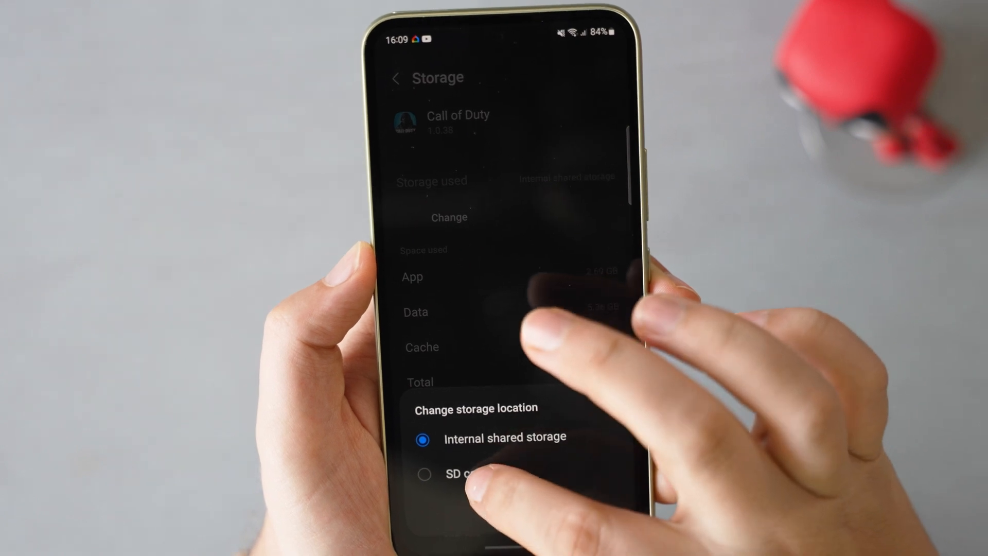
left_click(469, 473)
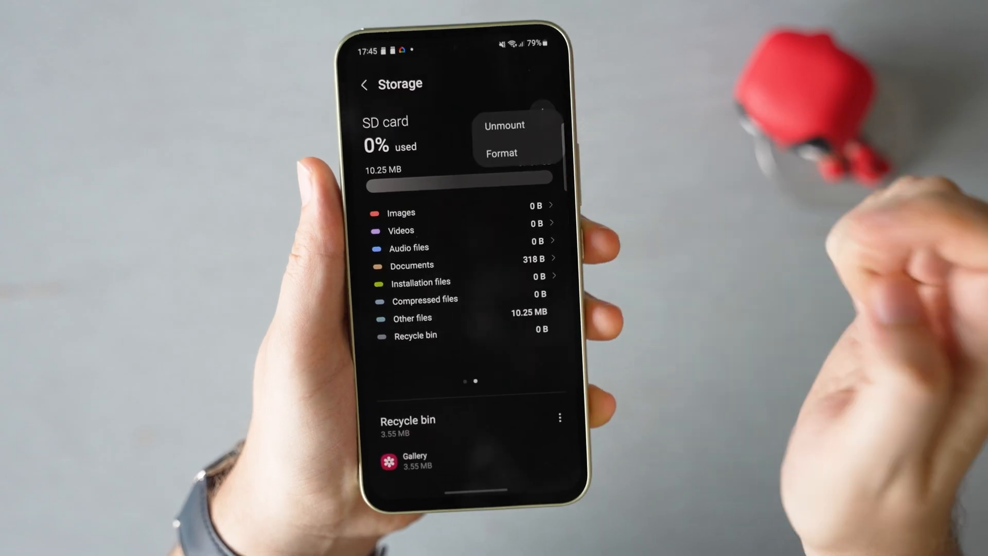
- Format the SD card again, confirming that everything on it is erased
left_click(501, 153)
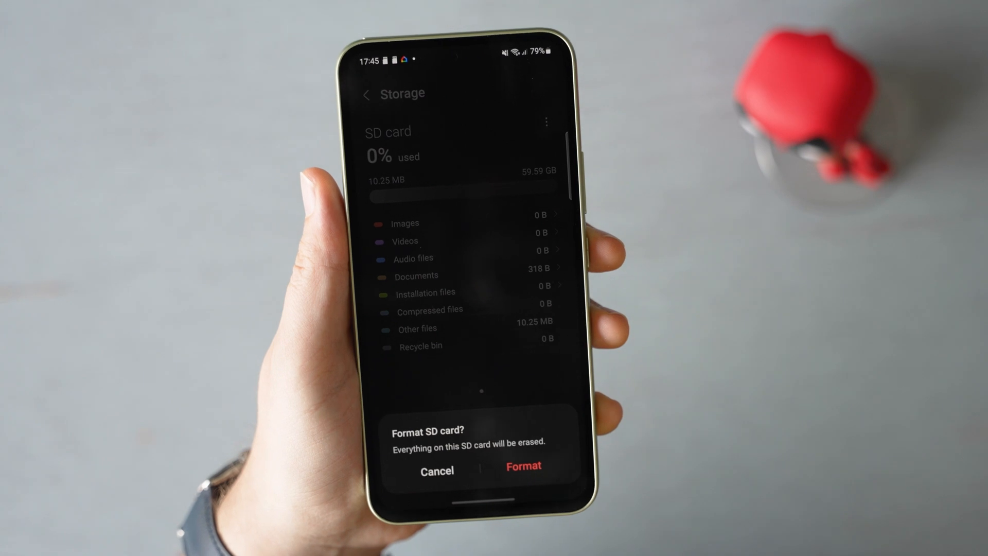
left_click(436, 470)
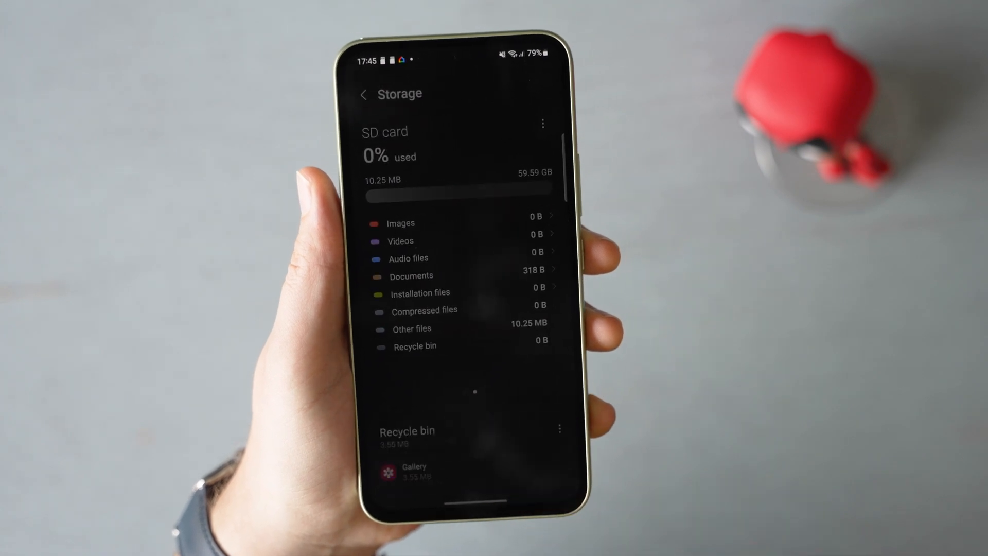